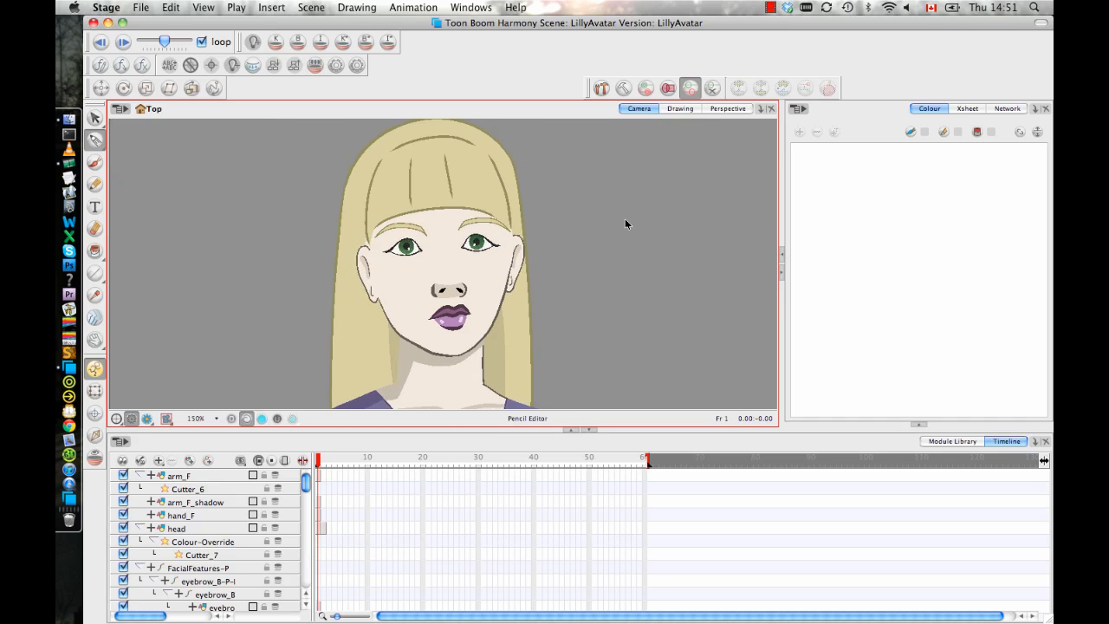
{"action": "mouse_move", "coordinate": [374, 215]}
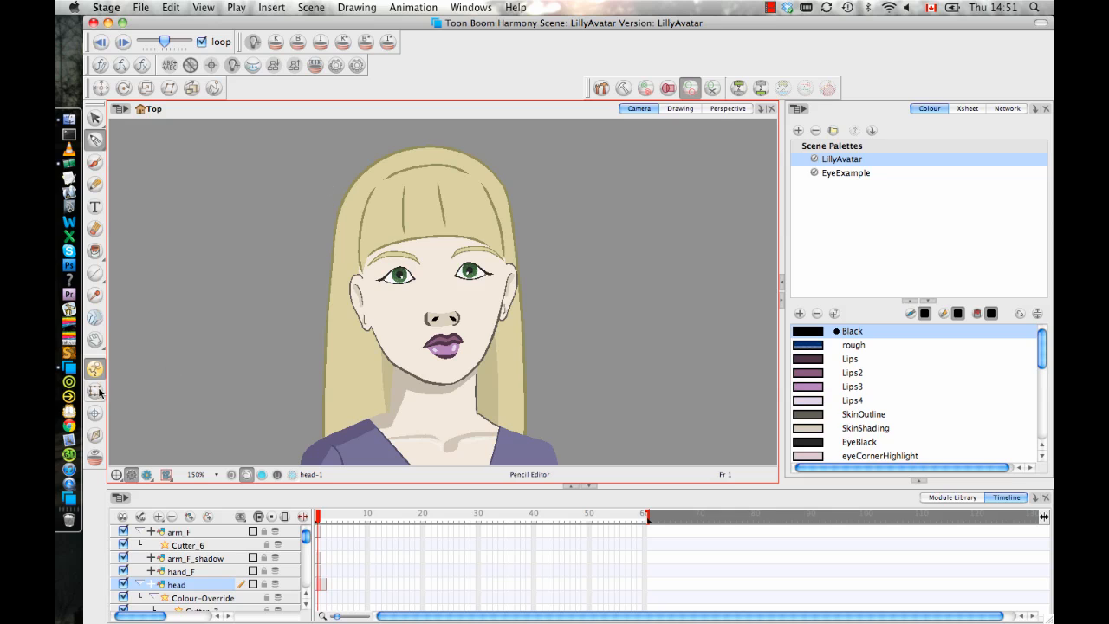
Step: Switch to the Transform tool and select the head's face drawing in the Camera view
{"action": "left_click", "coordinate": [95, 390]}
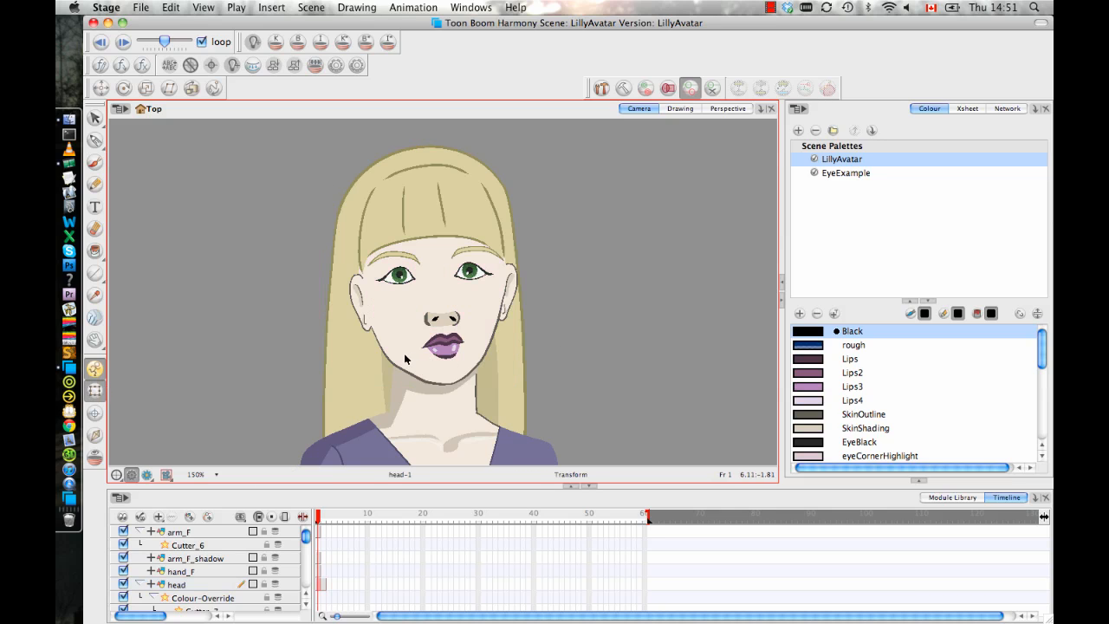
{"action": "left_click", "coordinate": [176, 583]}
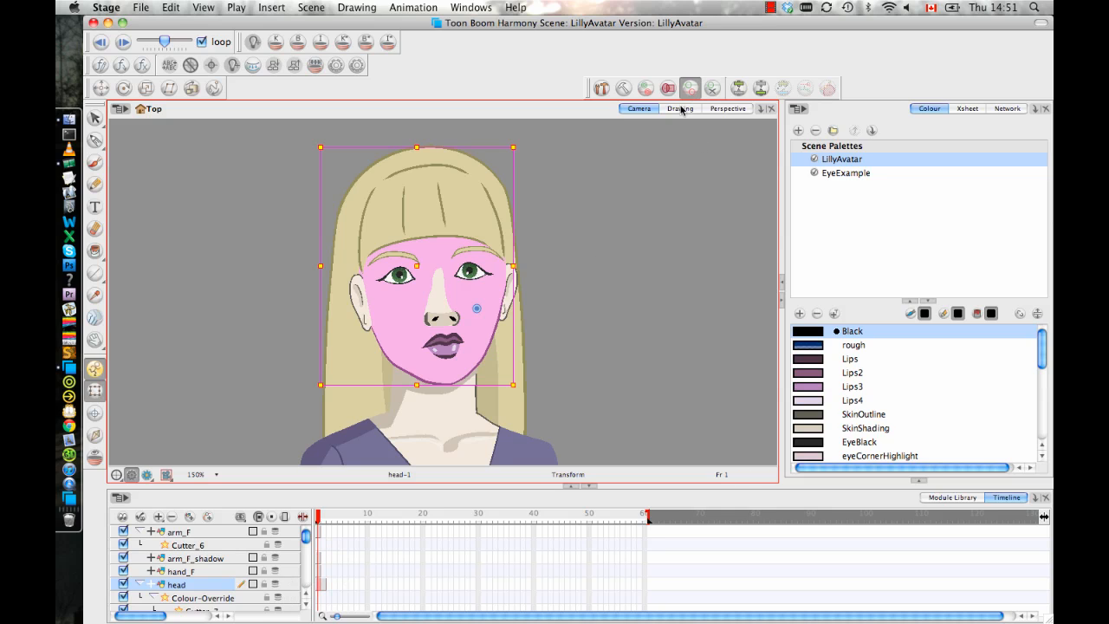
Step: Show the head-1 drawing alone in the Drawing view and select frame 2 on the timeline
{"action": "left_click", "coordinate": [679, 108]}
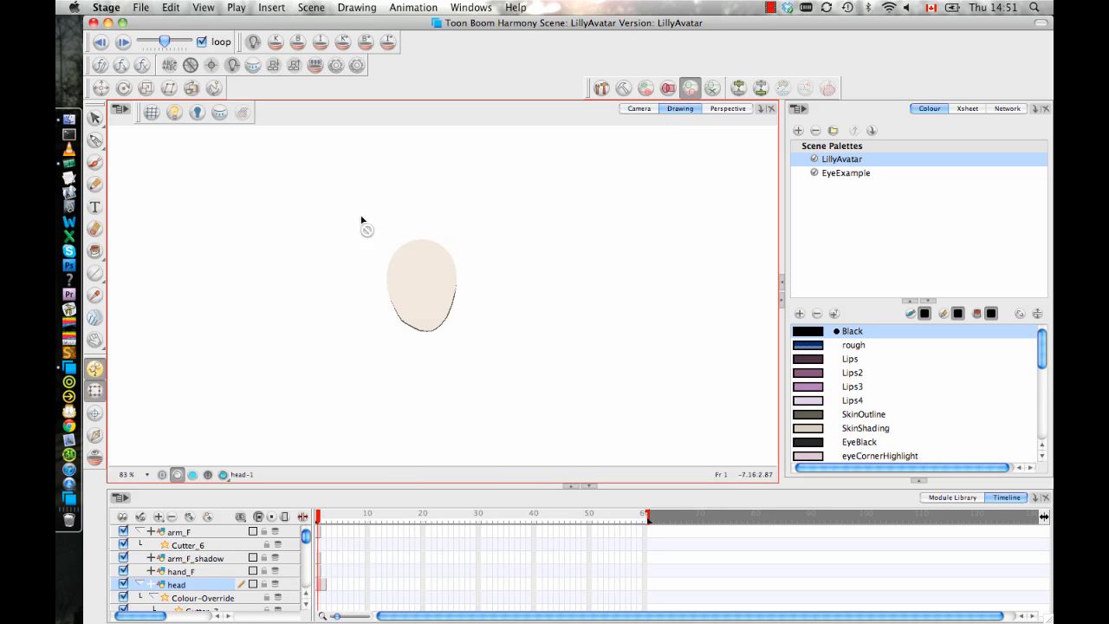
{"action": "mouse_move", "coordinate": [315, 260]}
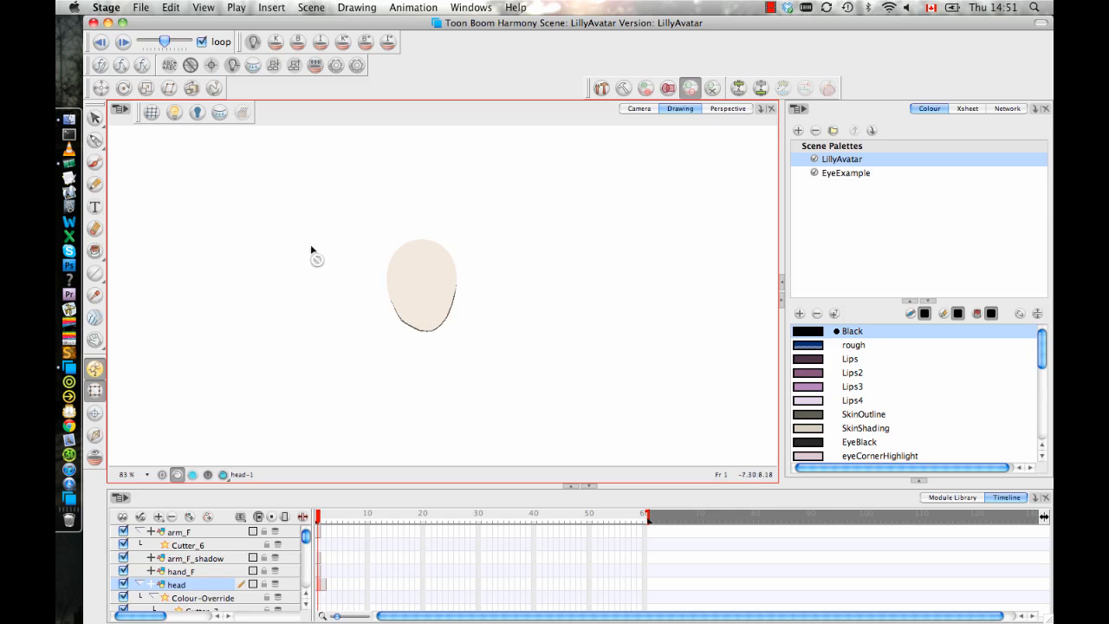
{"action": "left_click", "coordinate": [319, 516]}
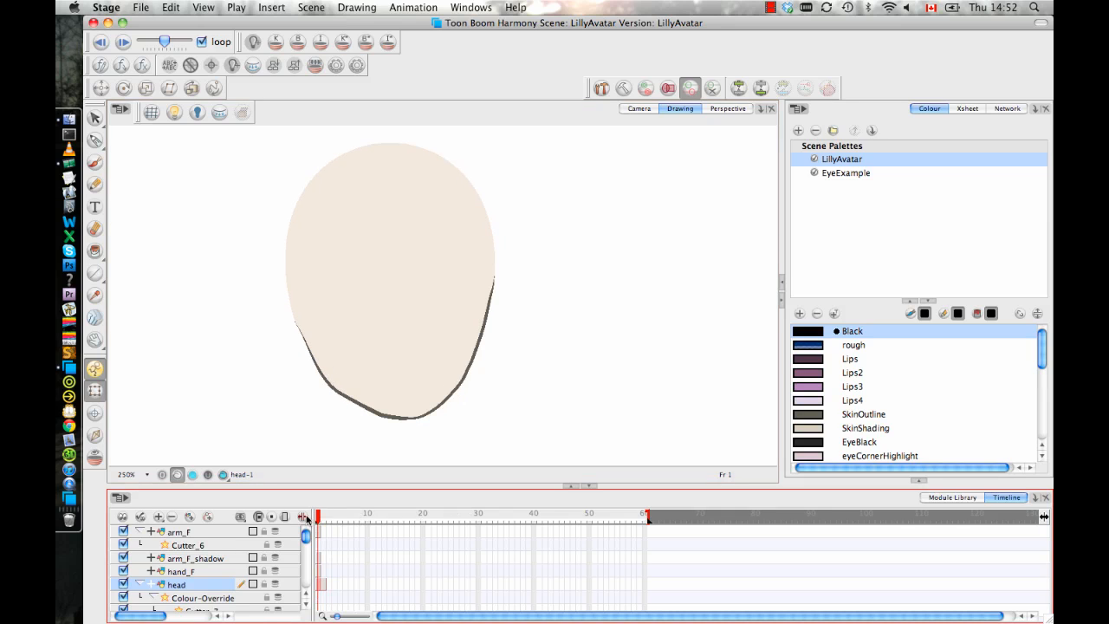
{"action": "left_click", "coordinate": [304, 517]}
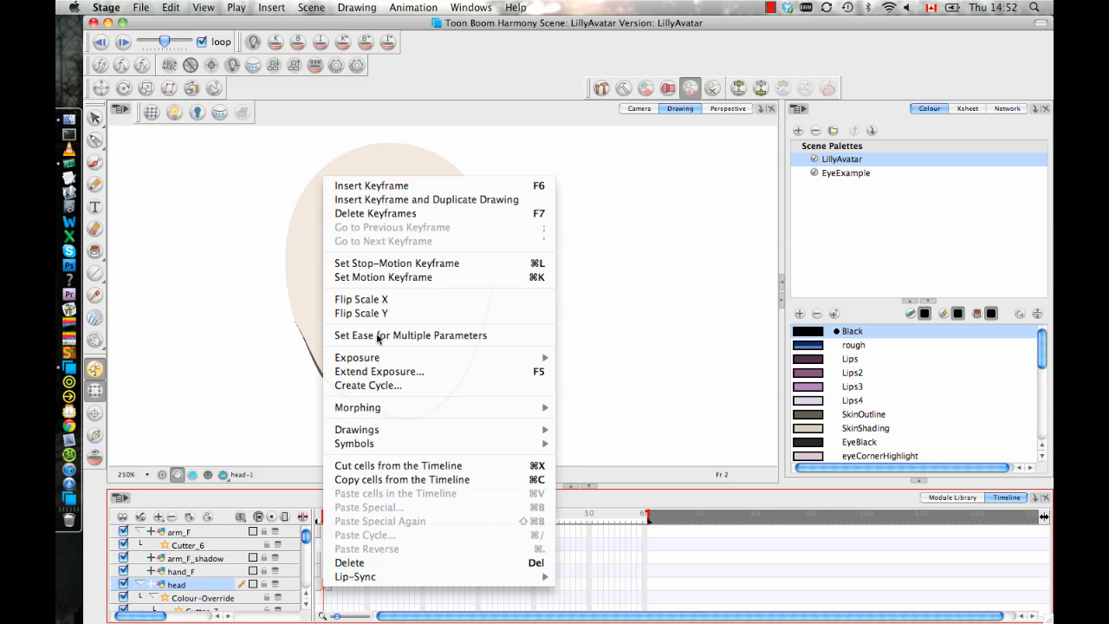
{"action": "mouse_move", "coordinate": [356, 428]}
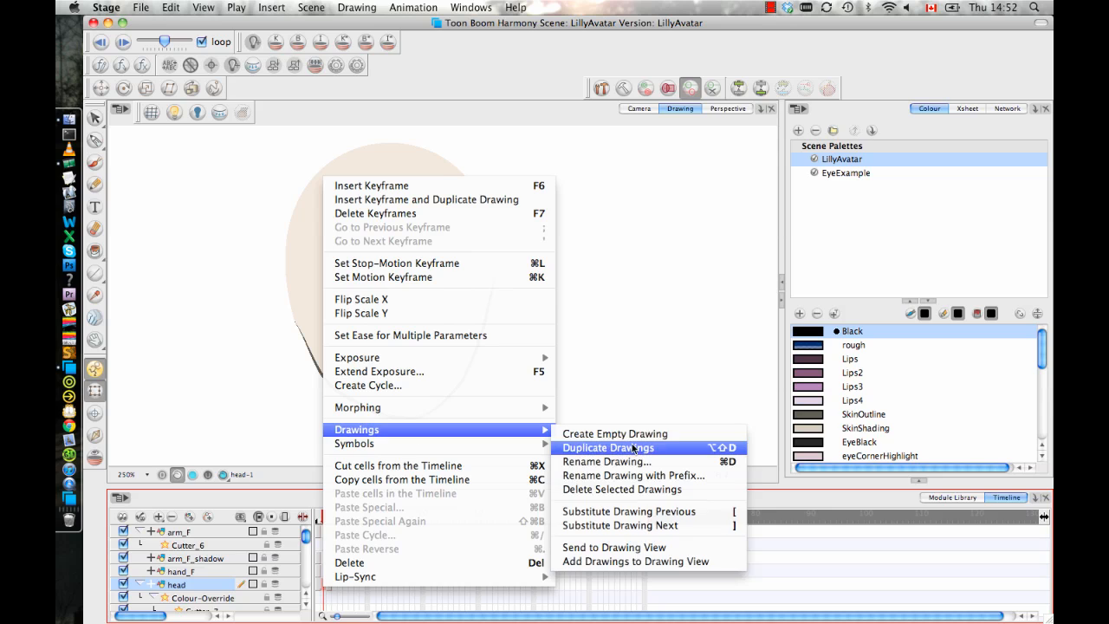
Step: Duplicate the head drawing on frame 2, creating head-3
{"action": "left_click", "coordinate": [608, 447]}
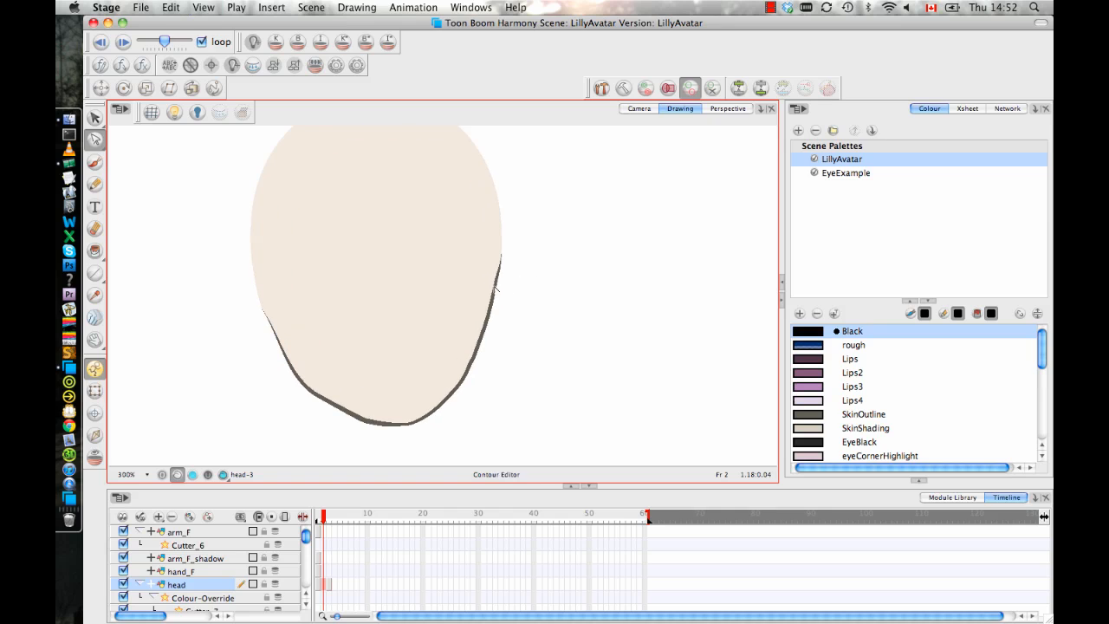
Step: Select head-3's outline points and push the right cheek and jaw inward
{"action": "left_click_drag", "start_coordinate": [498, 289], "coordinate": [505, 258]}
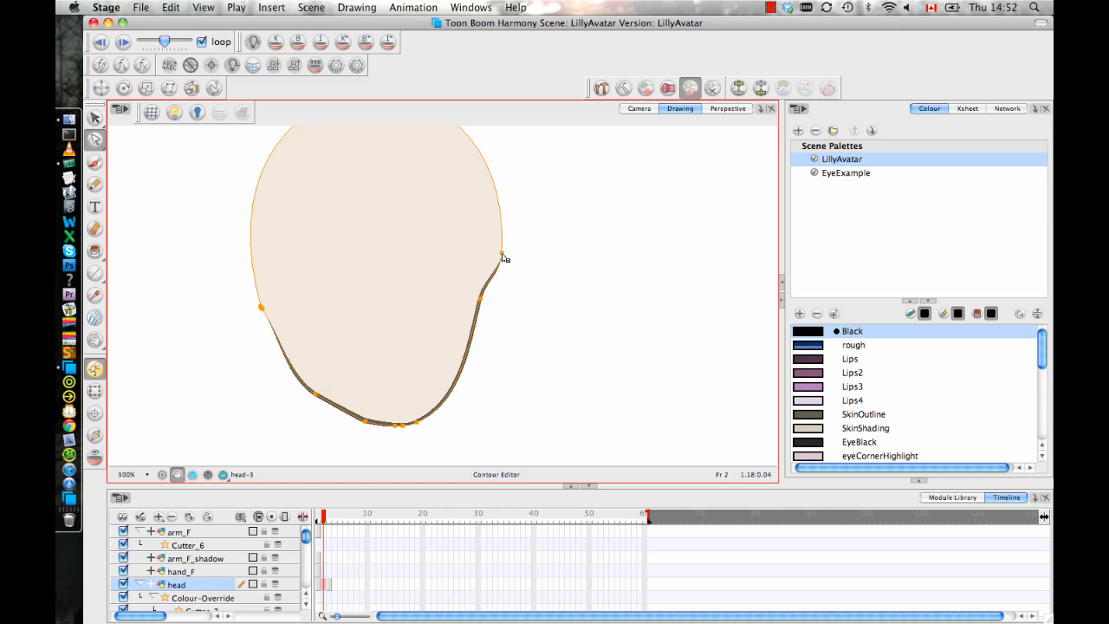
{"action": "left_click_drag", "start_coordinate": [504, 258], "coordinate": [496, 246]}
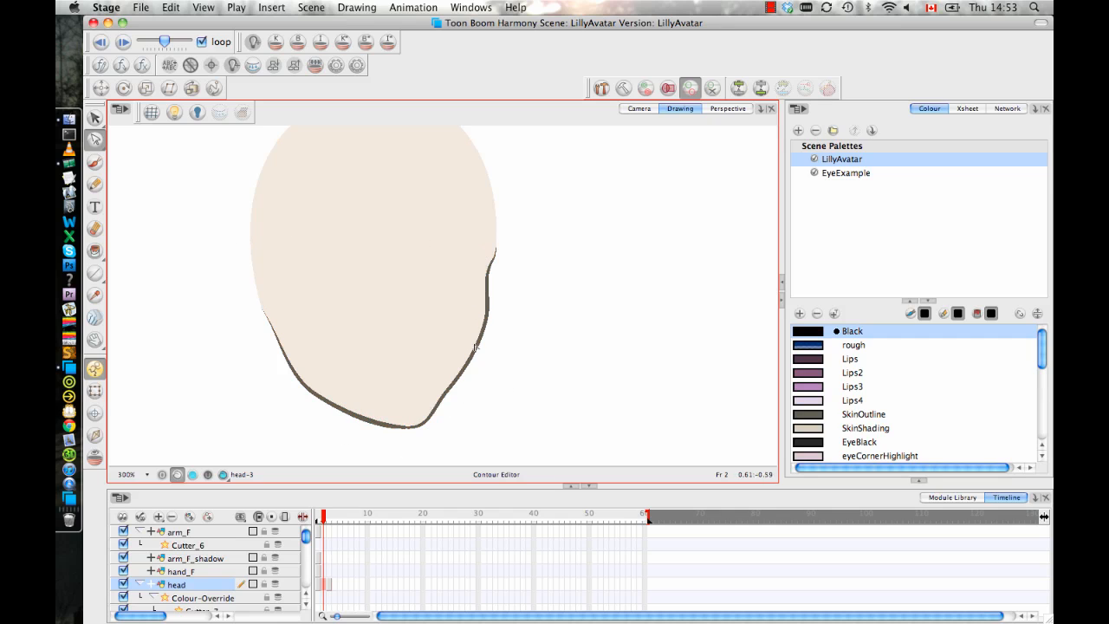
{"action": "mouse_move", "coordinate": [537, 134]}
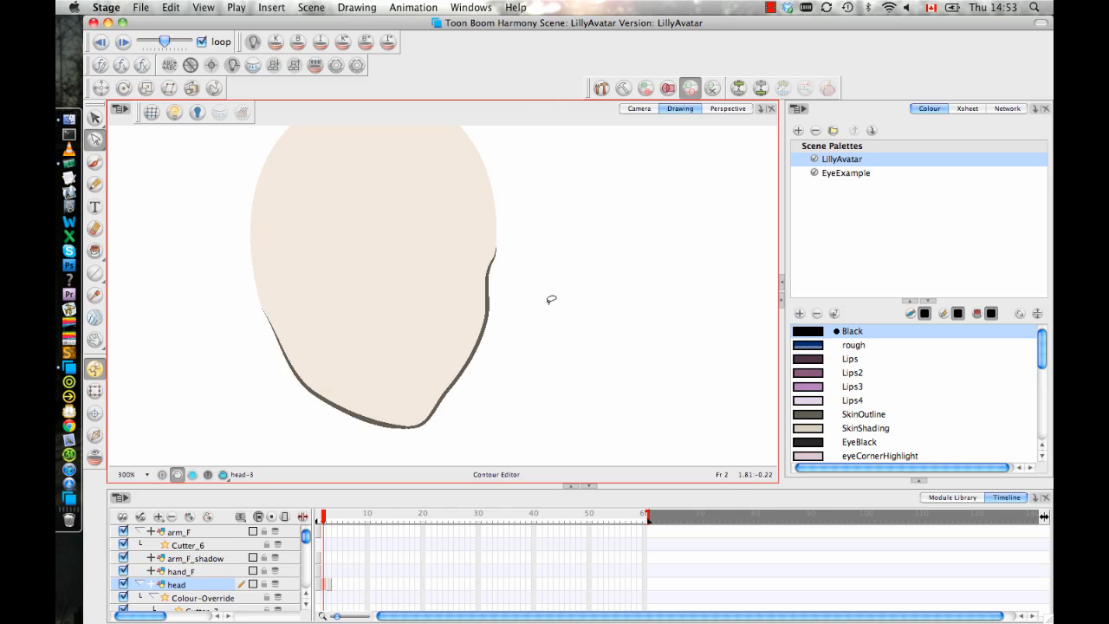
{"action": "mouse_move", "coordinate": [85, 68]}
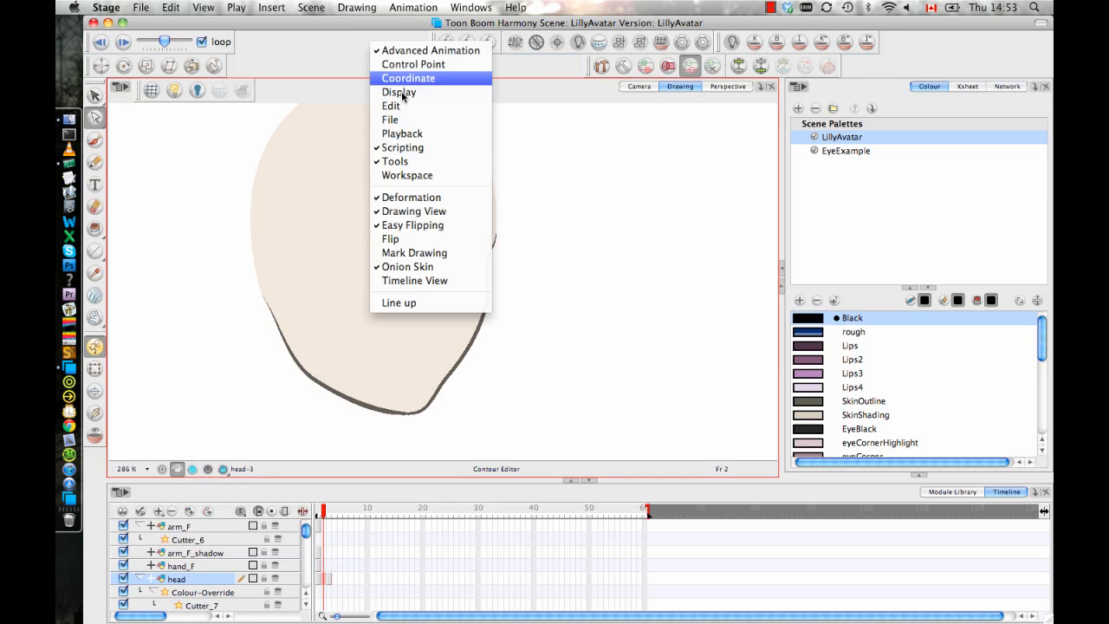
{"action": "mouse_move", "coordinate": [402, 147]}
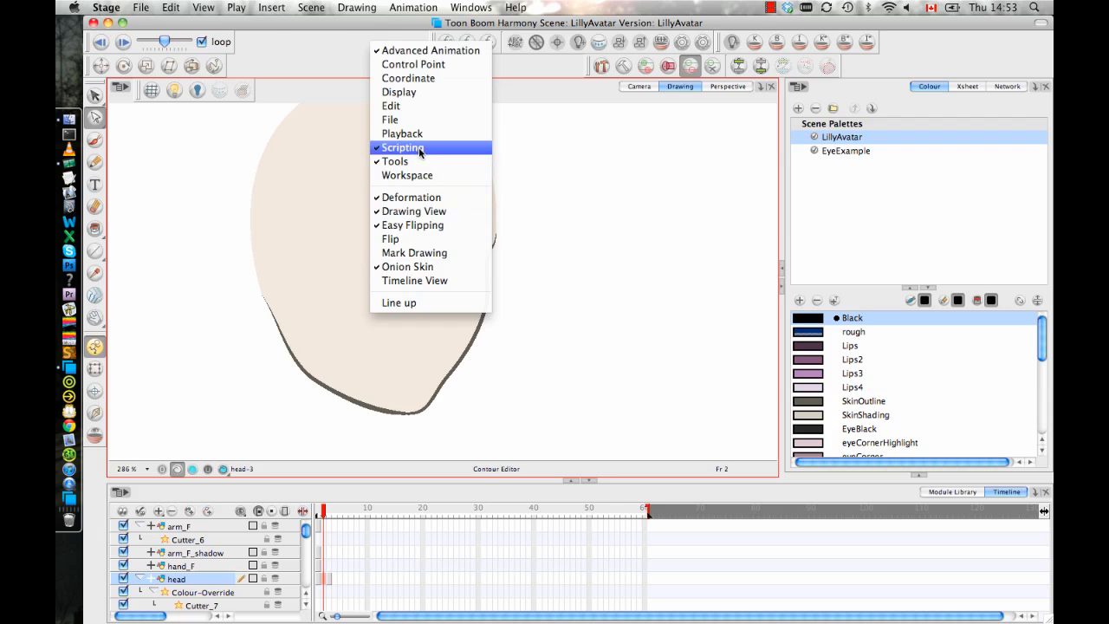
{"action": "mouse_move", "coordinate": [475, 251]}
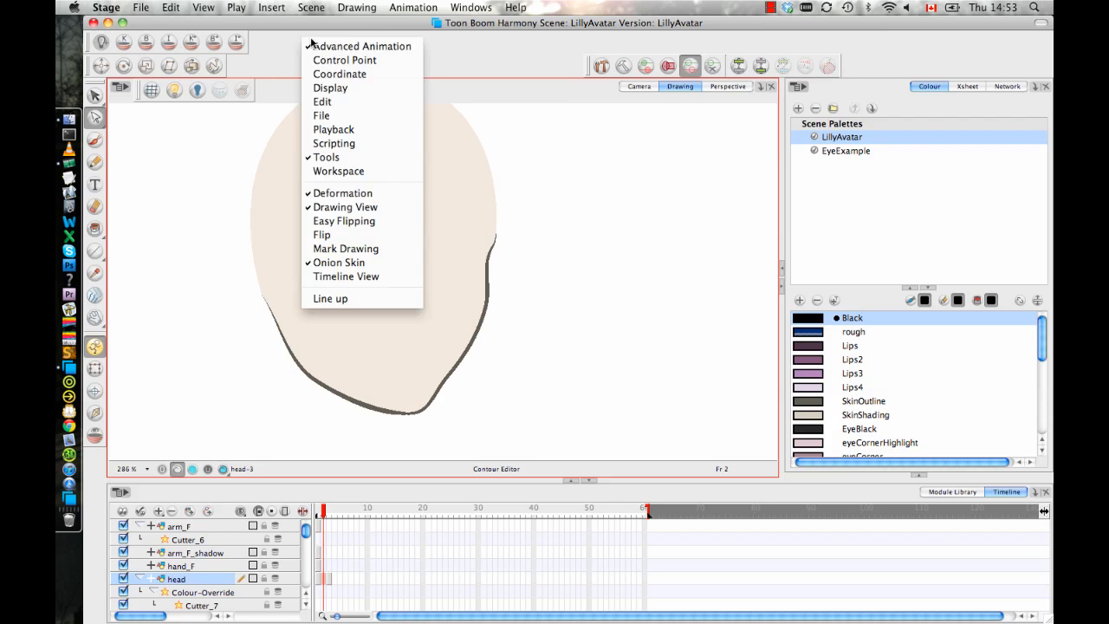
{"action": "mouse_move", "coordinate": [339, 263]}
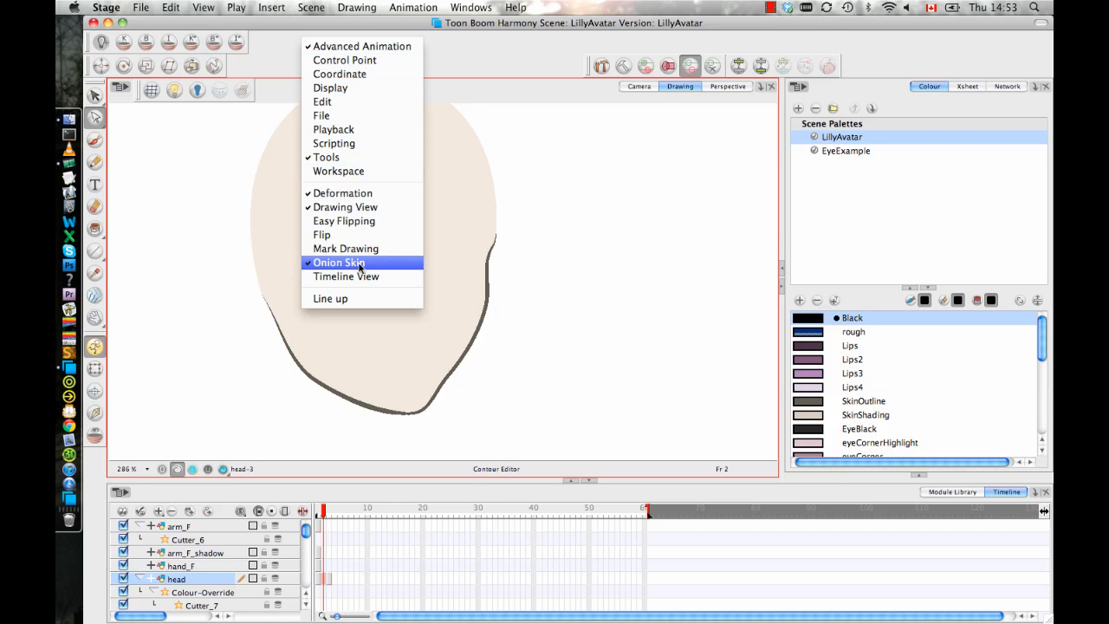
Step: Enable the Onion Skin toolbar from the toolbar list
{"action": "left_click", "coordinate": [339, 262]}
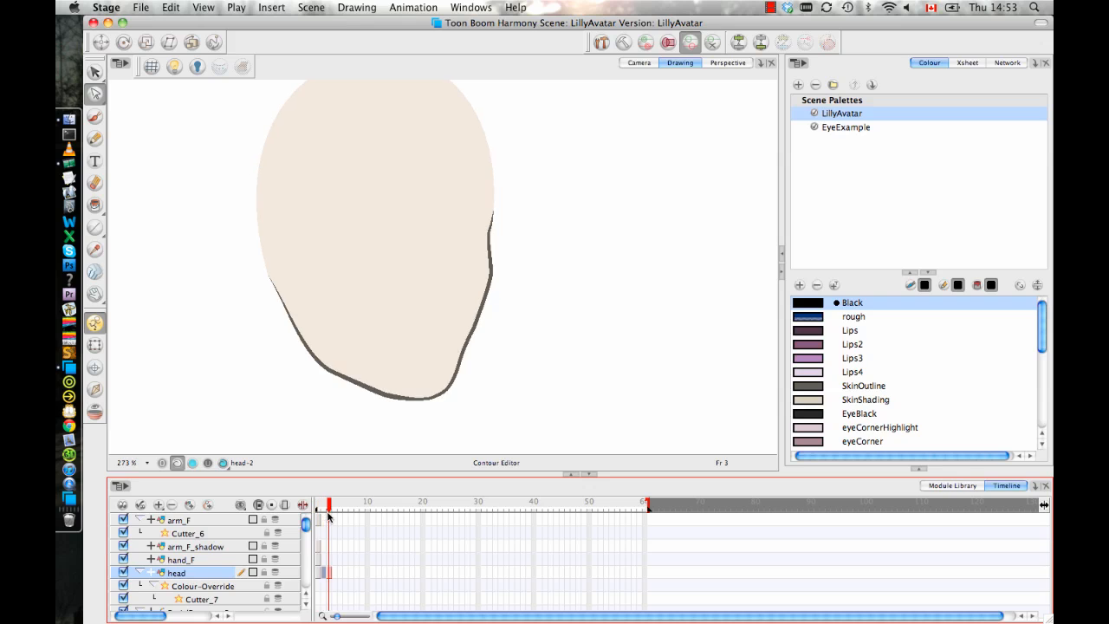
Step: Review the head drawing on frame 3, then return to frame 1 with head-1
{"action": "left_click", "coordinate": [316, 516]}
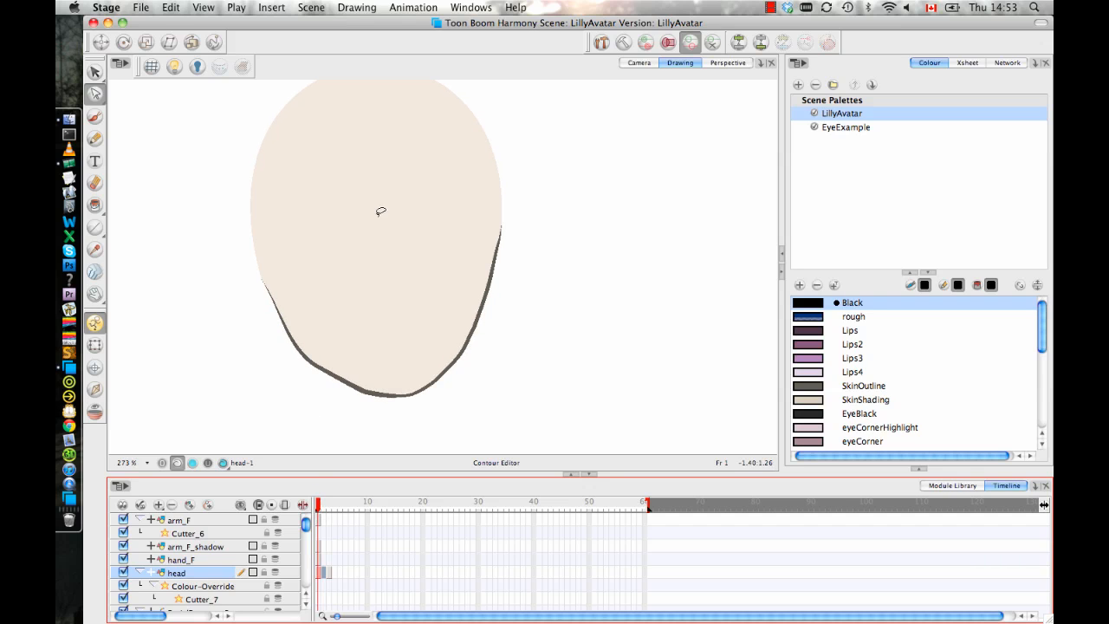
{"action": "left_click", "coordinate": [638, 63]}
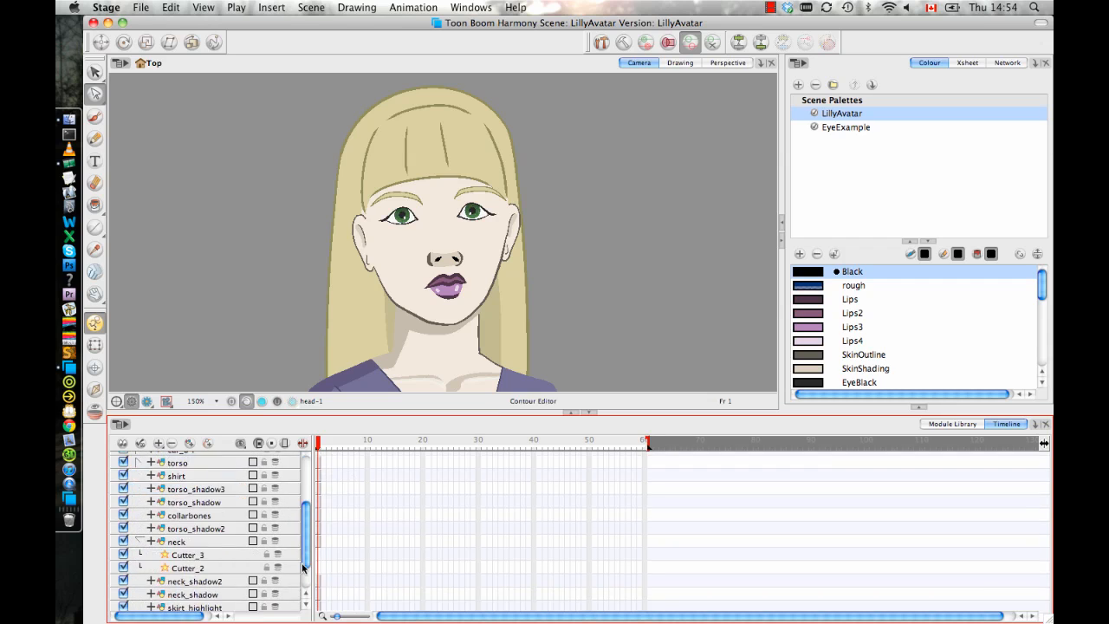
Step: Scroll the Network view and open properties for the new FacialFeatures-P-P peg
{"action": "scroll", "scroll_direction": "down", "scroll_amount": 3}
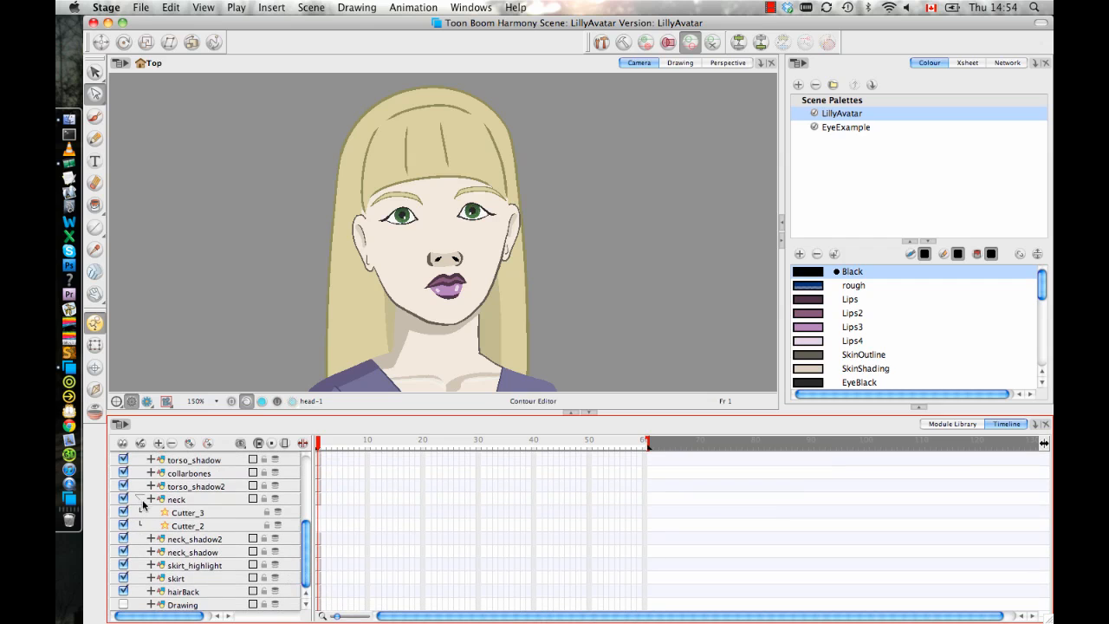
{"action": "left_click", "coordinate": [1007, 62]}
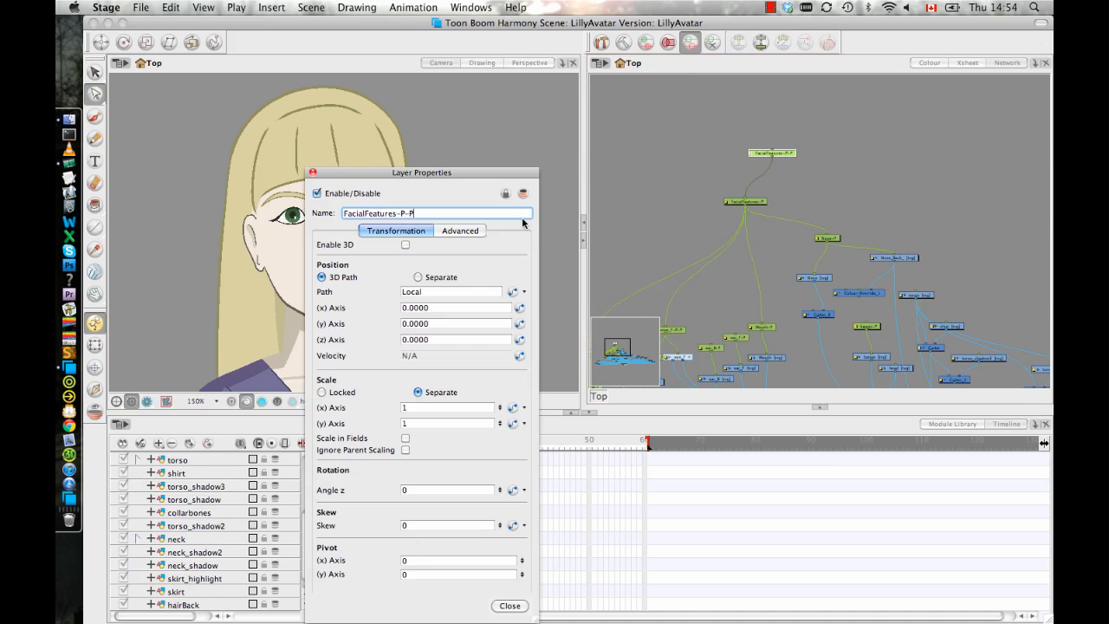
Step: Select the FacialFeatures-P-P name so it can be replaced with Master-P
{"action": "left_click_drag", "start_coordinate": [421, 172], "coordinate": [738, 148]}
{"action": "type", "text": "Master"}
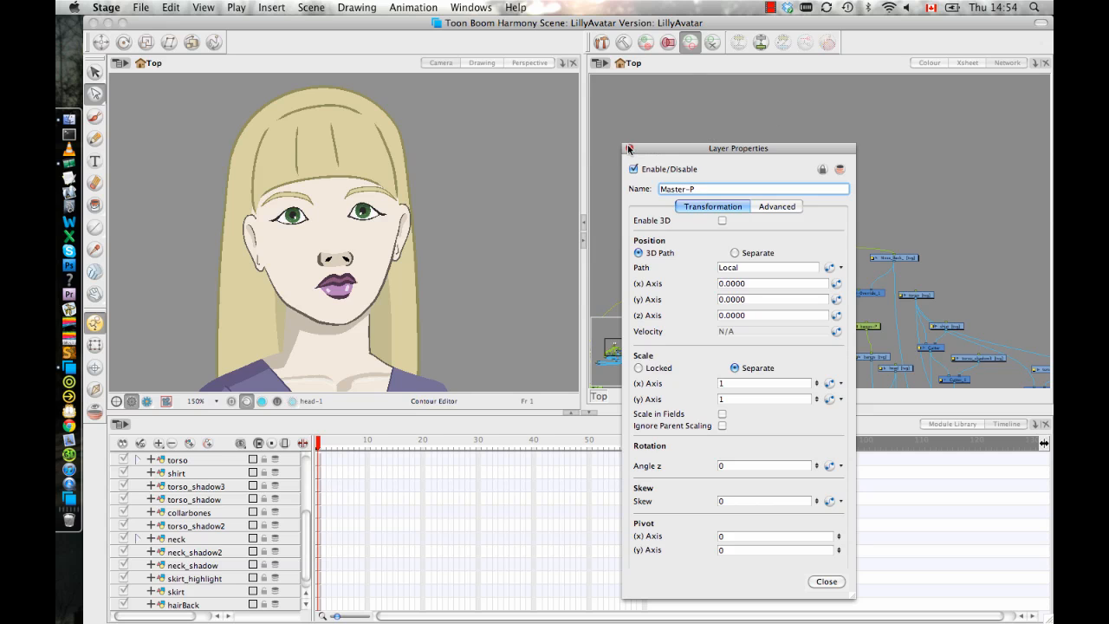
{"action": "left_click", "coordinate": [824, 582]}
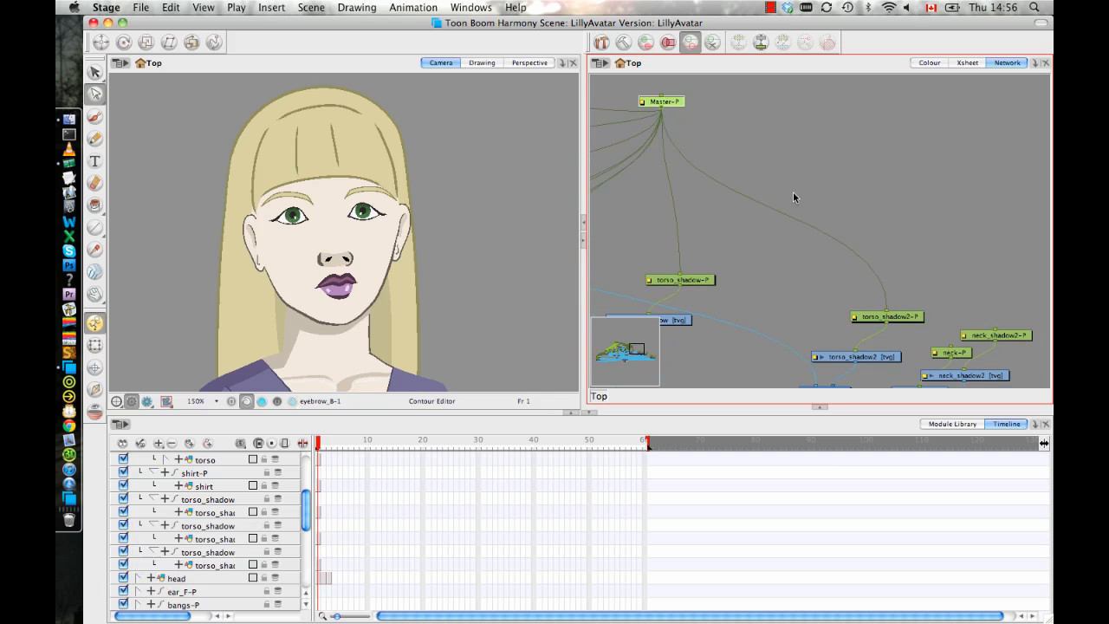
{"action": "mouse_move", "coordinate": [934, 290]}
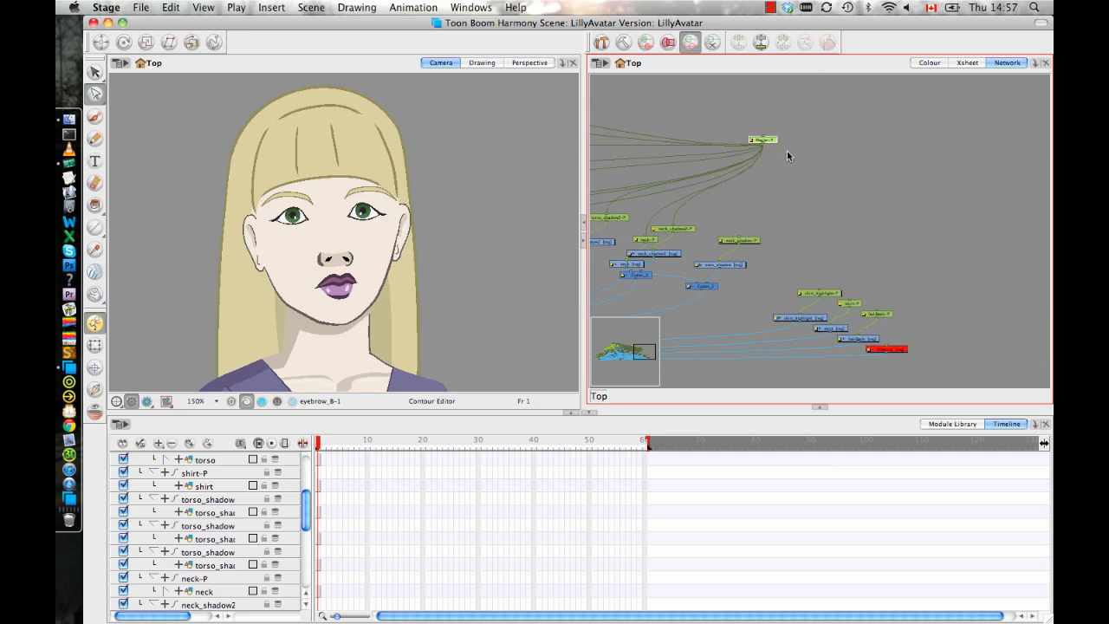
{"action": "mouse_move", "coordinate": [762, 144]}
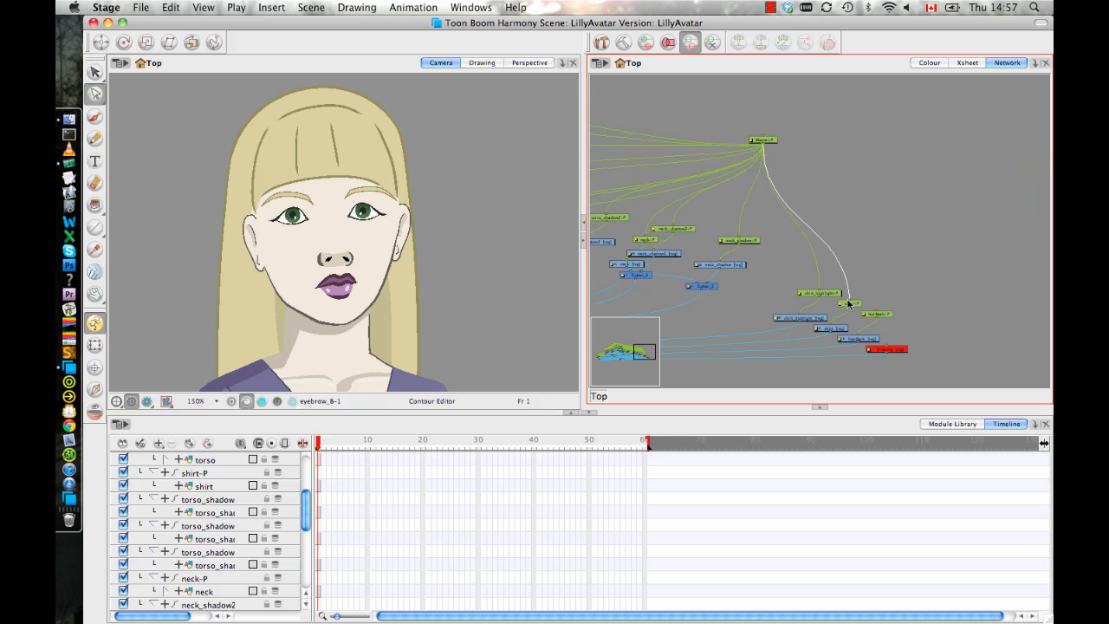
Step: Connect a lower hair peg to Master-P's output port
{"action": "left_click_drag", "start_coordinate": [764, 147], "coordinate": [814, 216]}
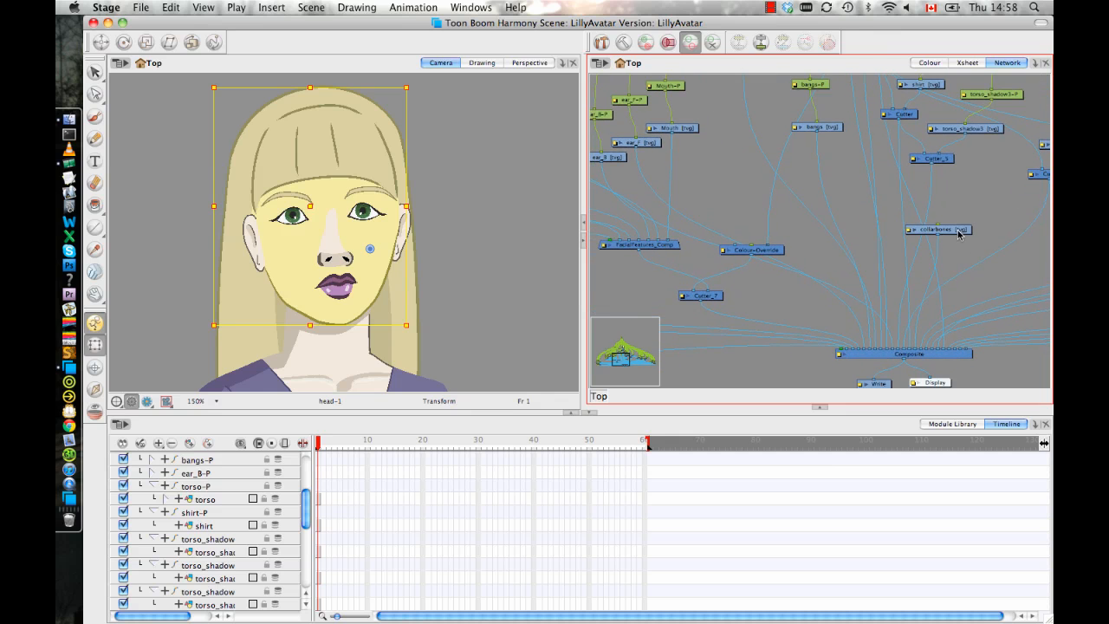
Step: Select the collarbones node, then check the pink-tinted head at frame 9
{"action": "left_click", "coordinate": [938, 184]}
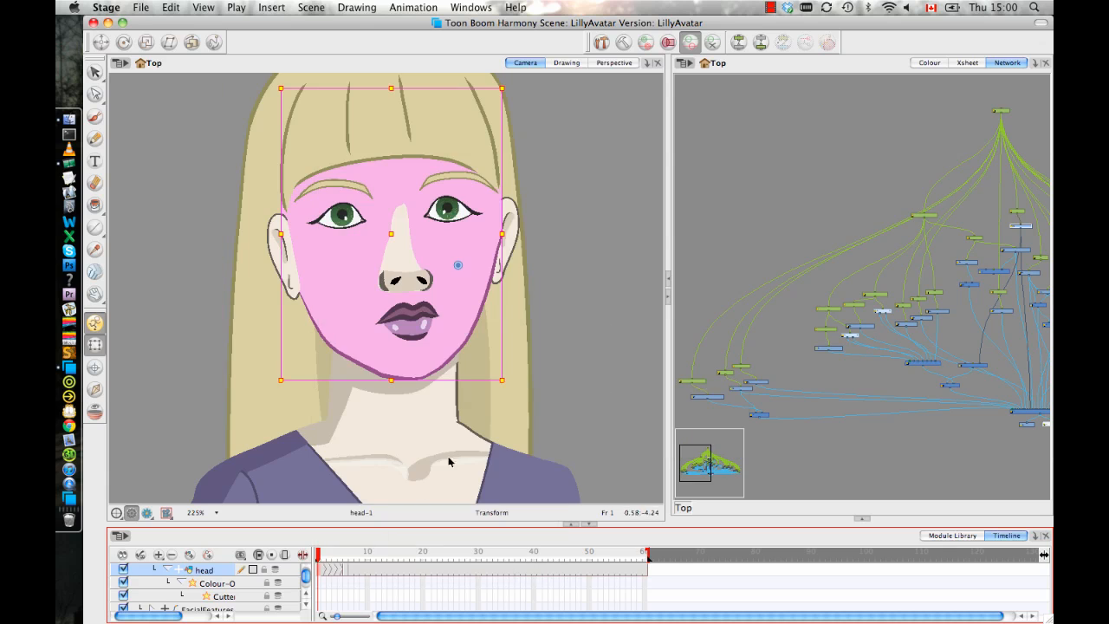
{"action": "left_click", "coordinate": [349, 563]}
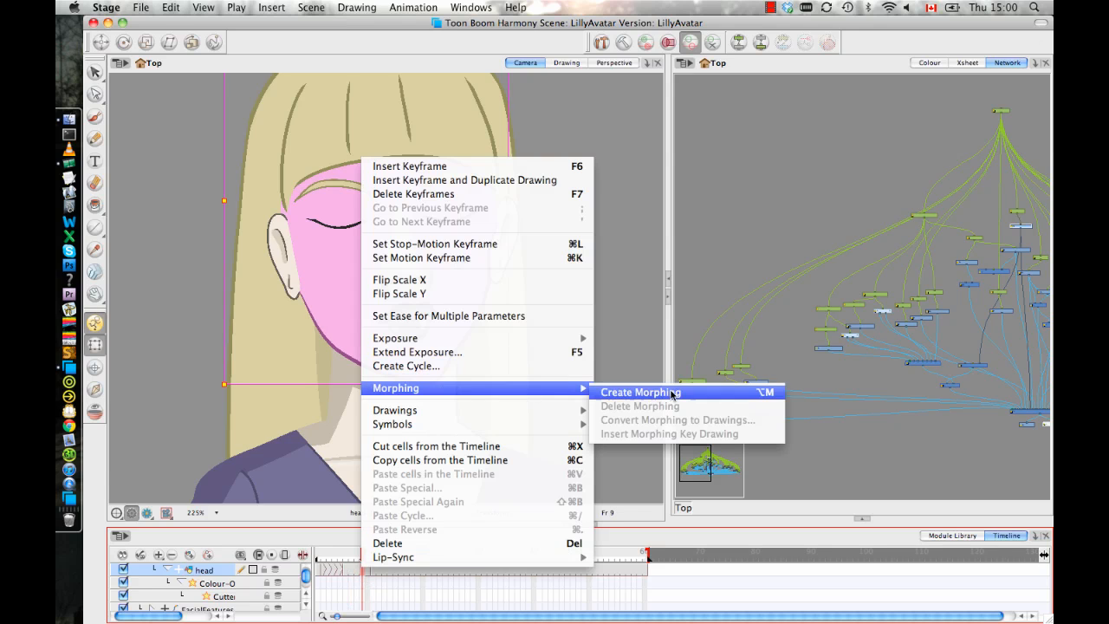
Step: Create a morph linking the head drawings around frames 9–12
{"action": "left_click", "coordinate": [639, 392]}
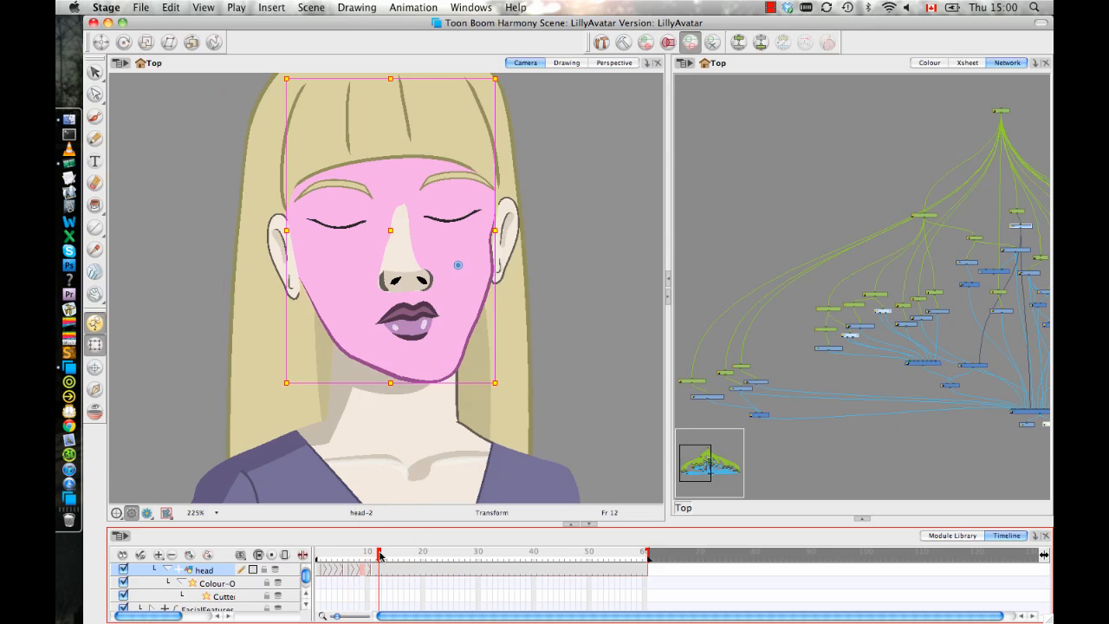
{"action": "left_click", "coordinate": [379, 561]}
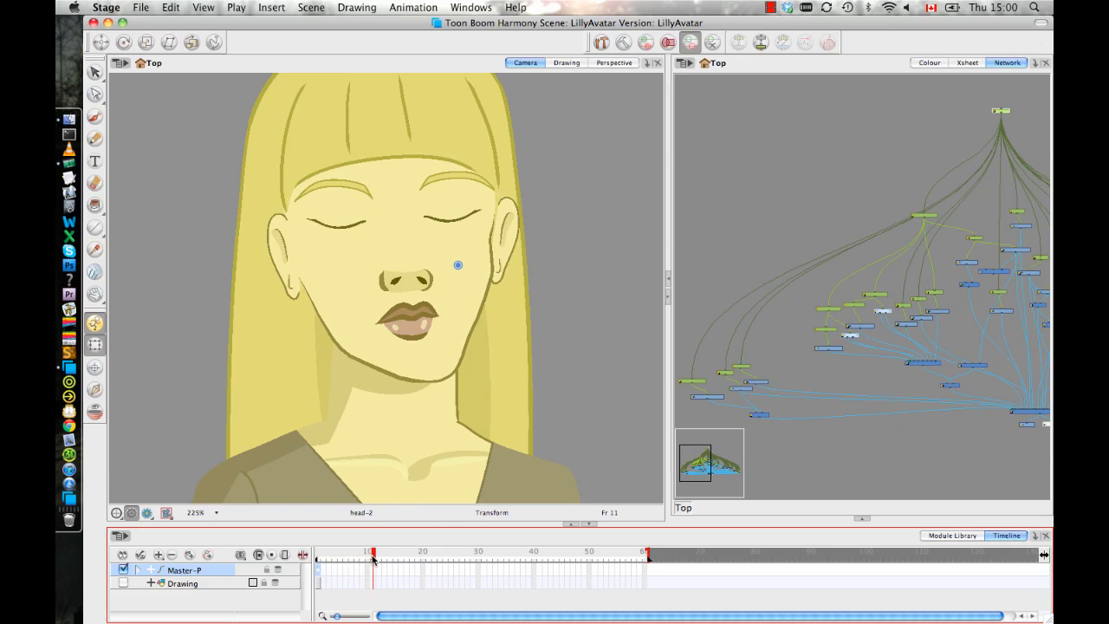
Step: Go to frame 10 on the Master-P peg for the turn's end pose
{"action": "left_click", "coordinate": [365, 561]}
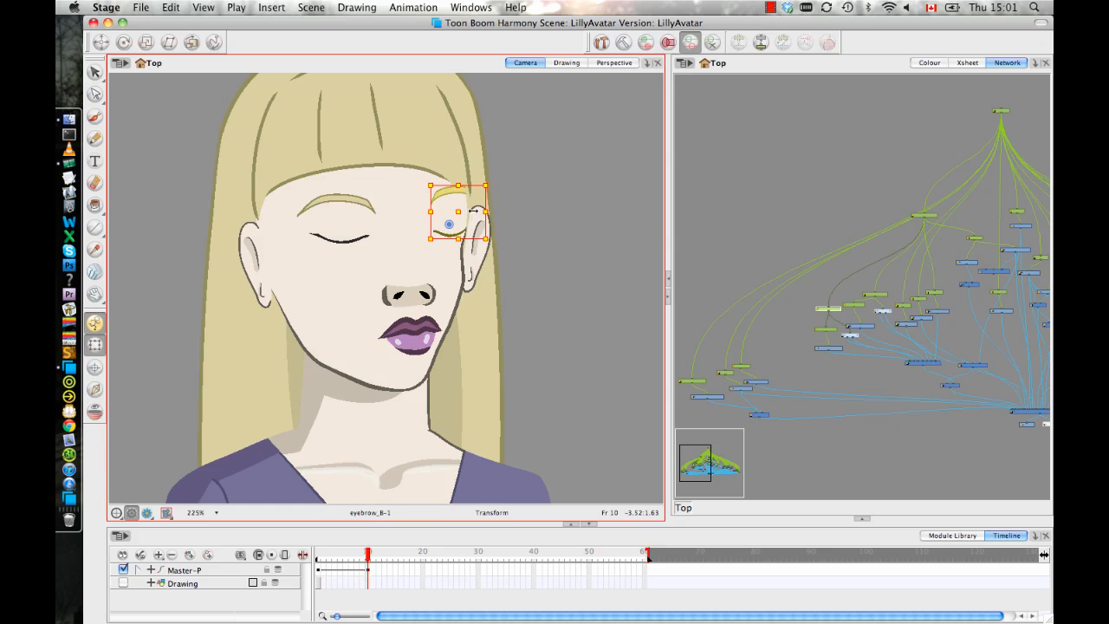
Step: At frame 10, shift the far eyebrow toward the face edge and nudge the mouth sideways
{"action": "left_click_drag", "start_coordinate": [471, 208], "coordinate": [465, 218]}
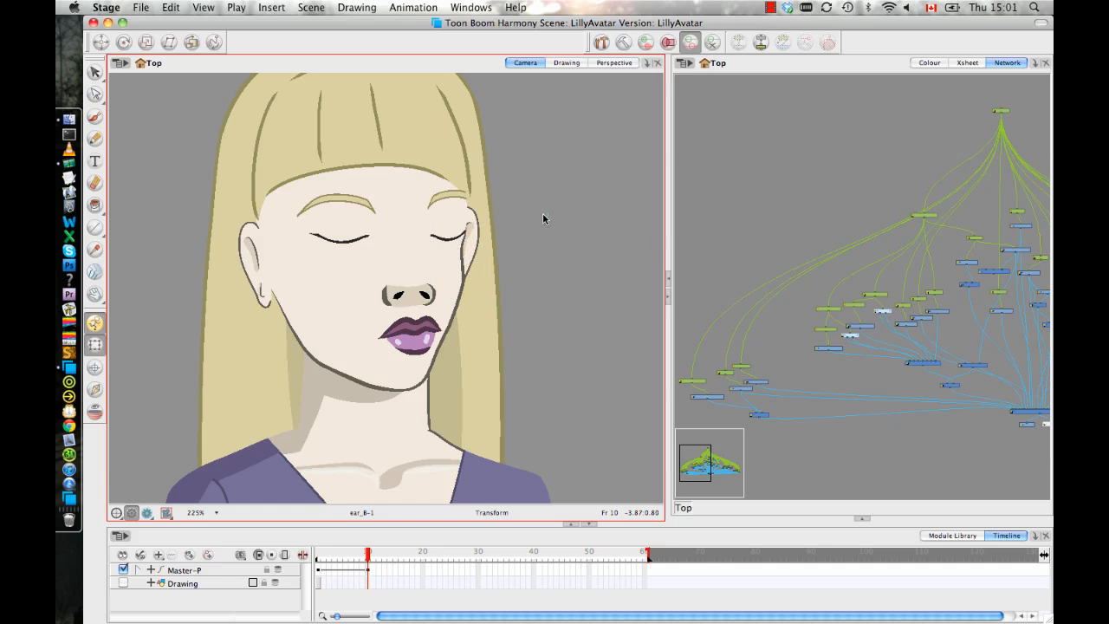
{"action": "left_click", "coordinate": [404, 338]}
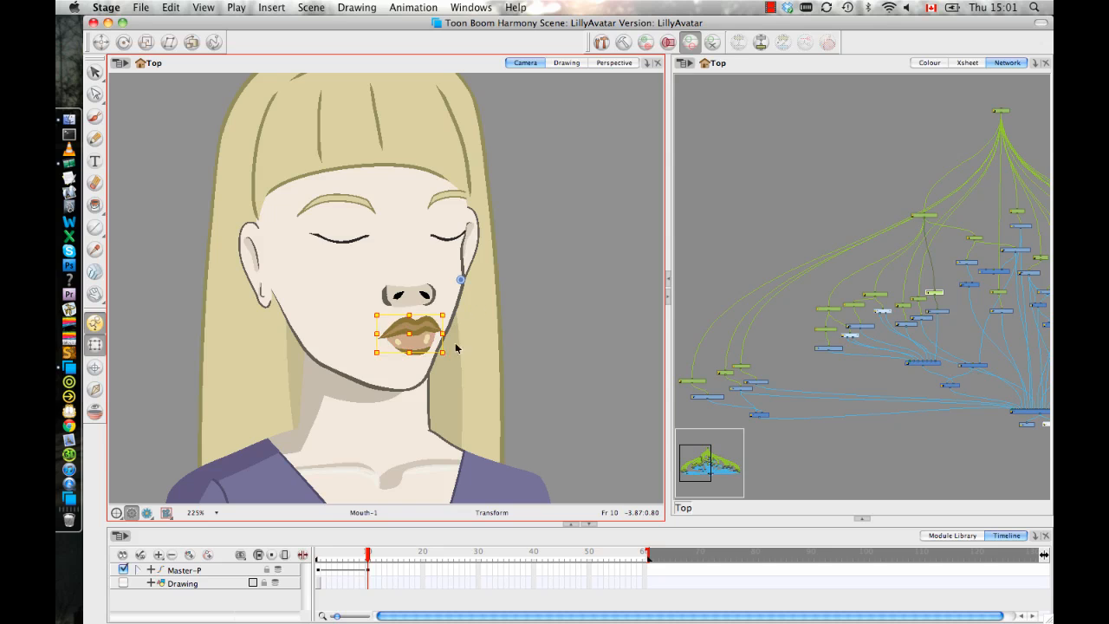
{"action": "left_click_drag", "start_coordinate": [407, 342], "coordinate": [411, 338]}
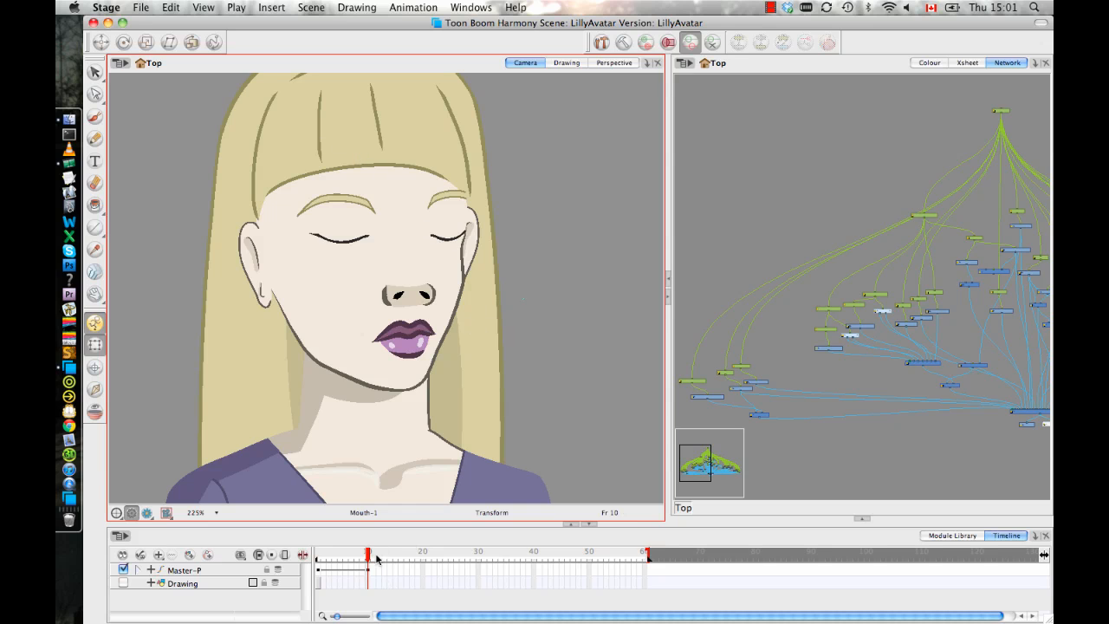
{"action": "left_click", "coordinate": [340, 551]}
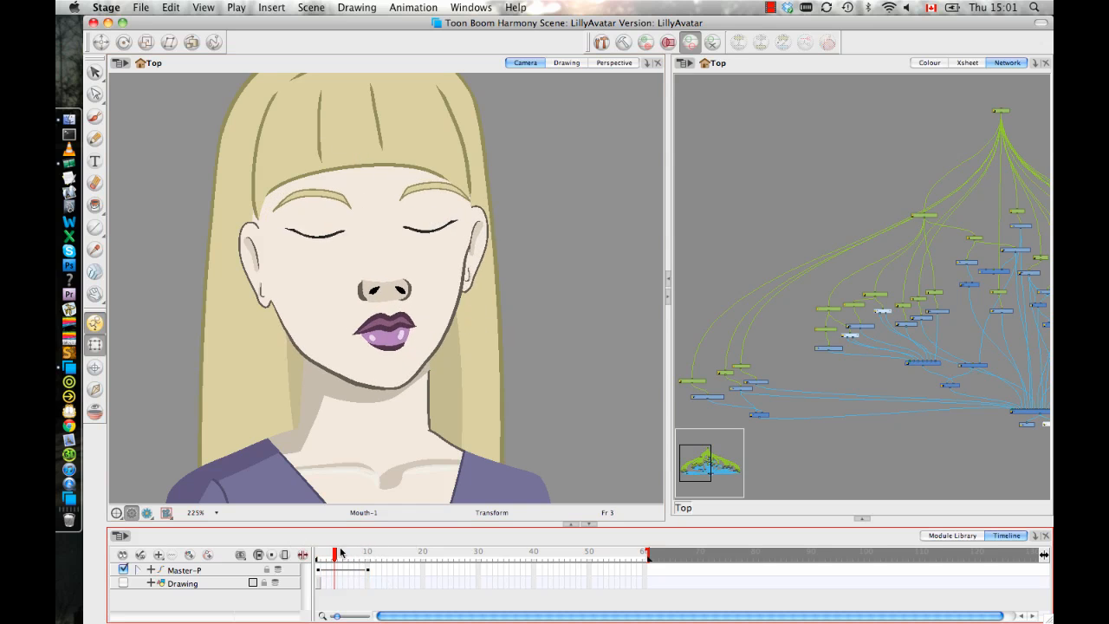
{"action": "left_click", "coordinate": [351, 552]}
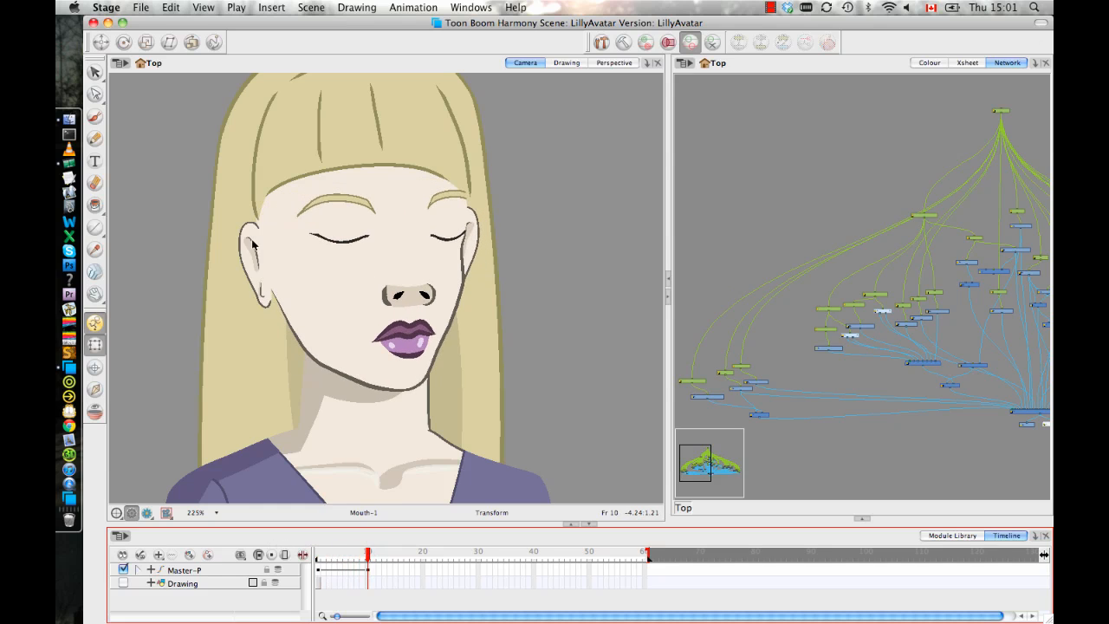
{"action": "left_click", "coordinate": [277, 260]}
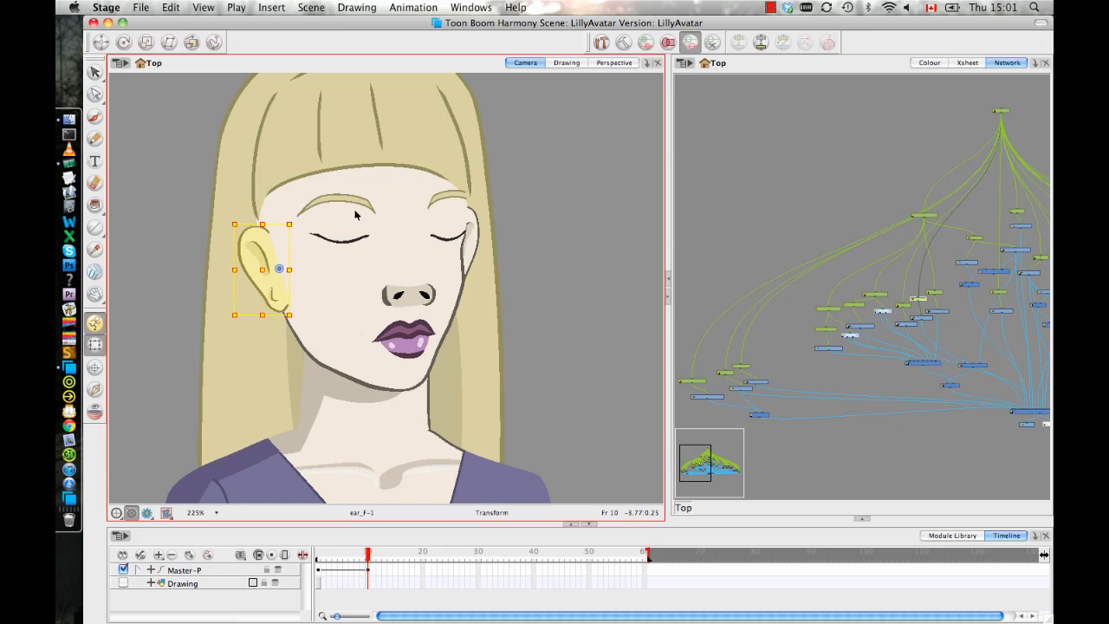
{"action": "left_click", "coordinate": [346, 204]}
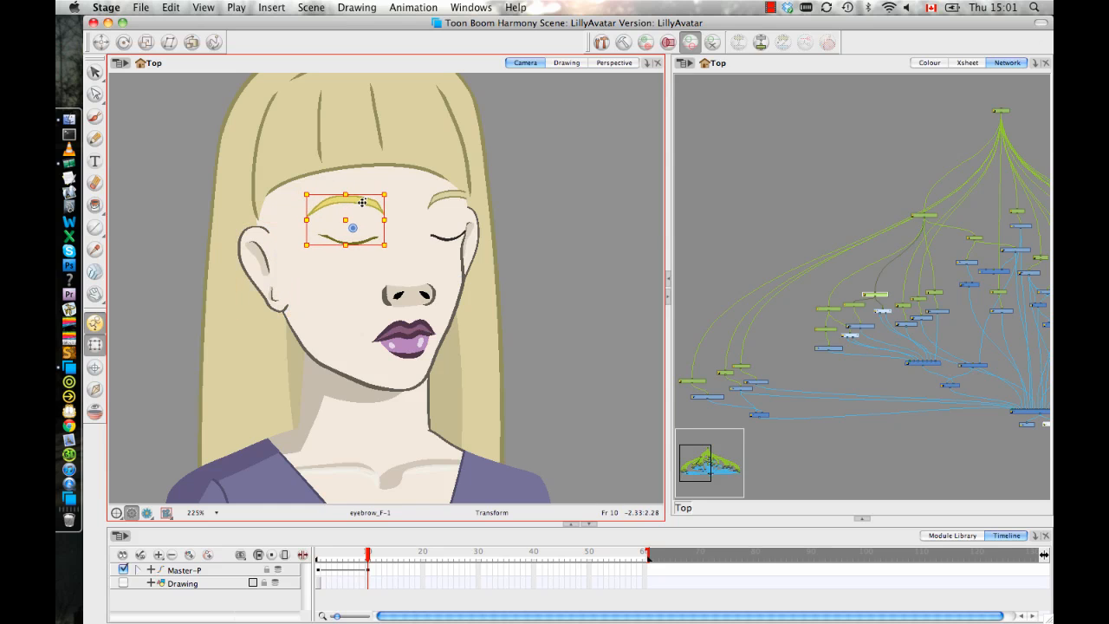